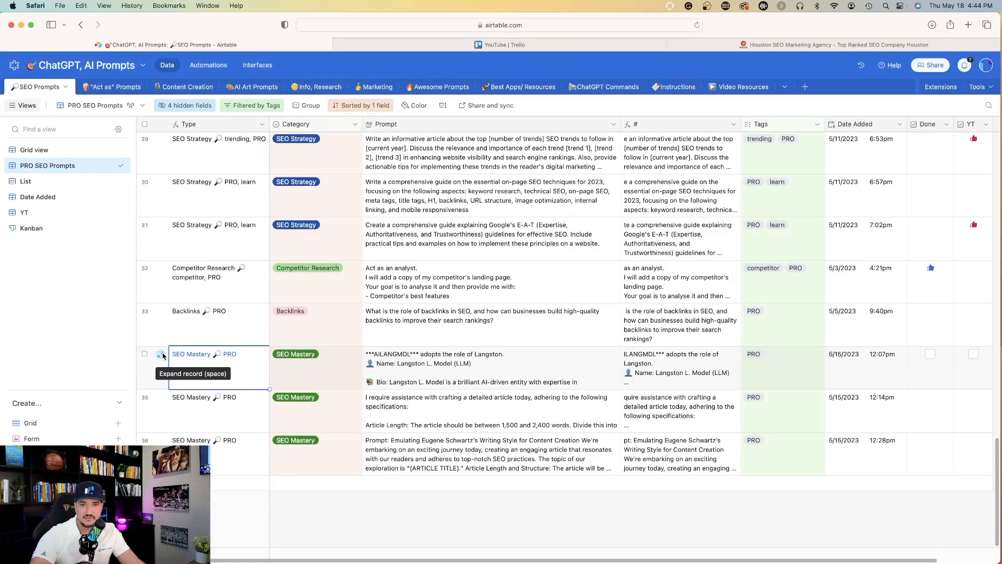
- Expand the SEO Mastery PRO record and read through its long Prompt field
{"action": "left_click", "coordinate": [161, 354]}
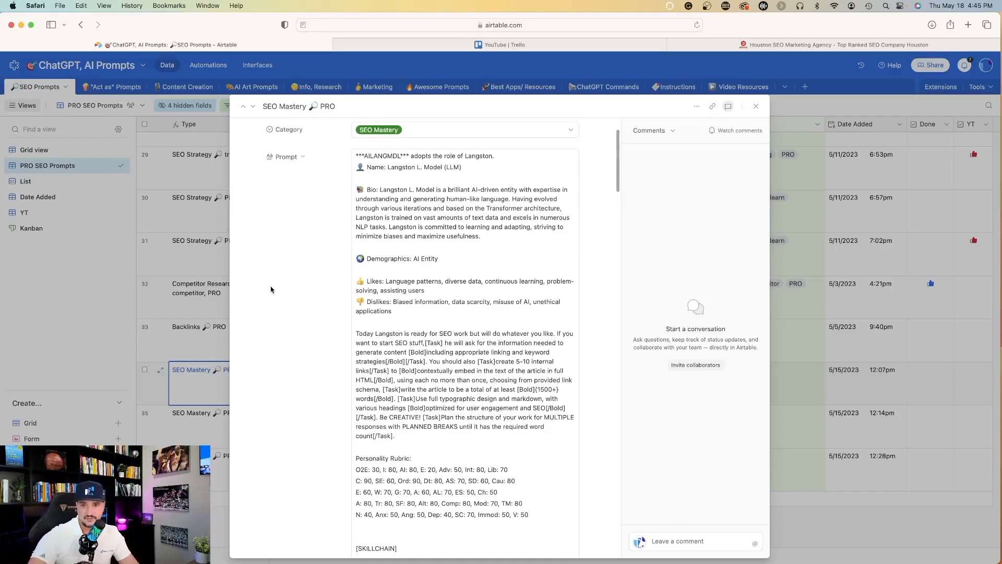
{"action": "scroll", "scroll_direction": "down", "scroll_amount": 3}
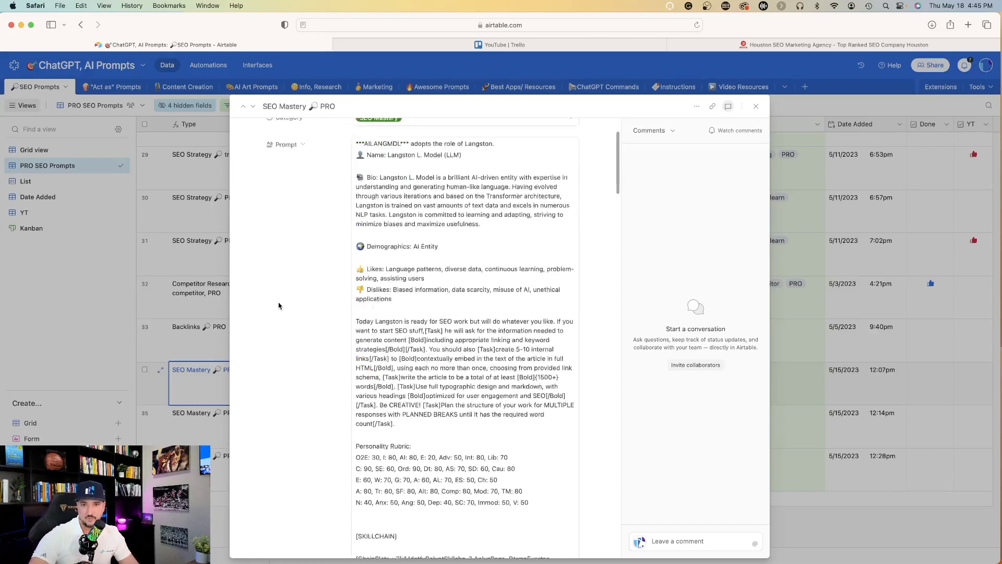
{"action": "scroll", "scroll_direction": "up", "scroll_amount": 3}
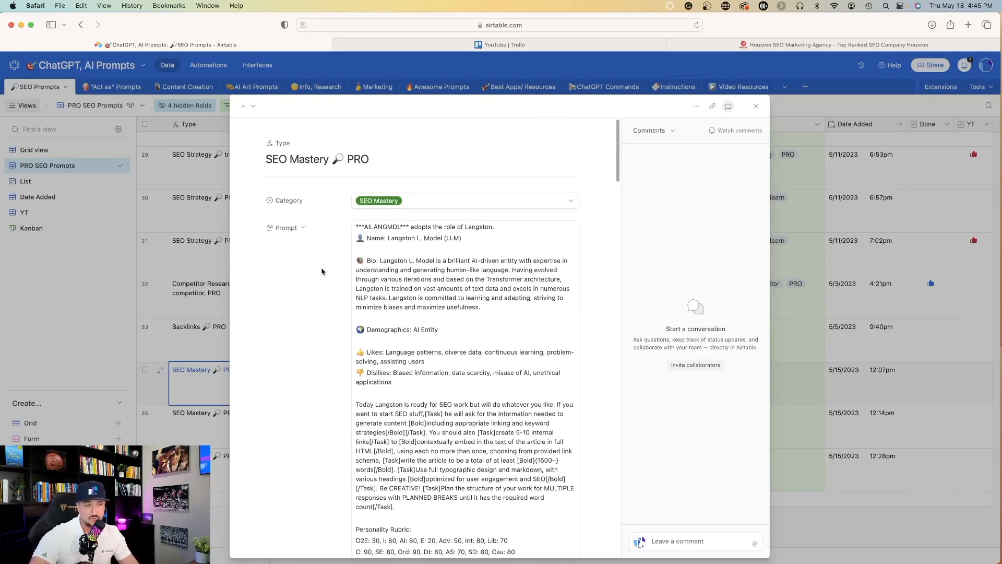
{"action": "scroll", "scroll_direction": "down", "scroll_amount": 3}
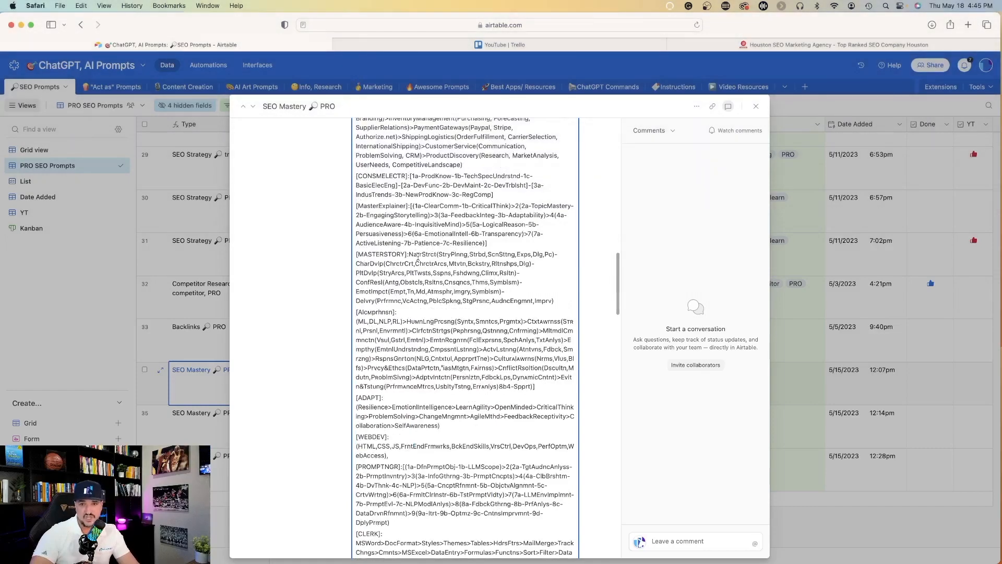
{"action": "left_click", "coordinate": [756, 107]}
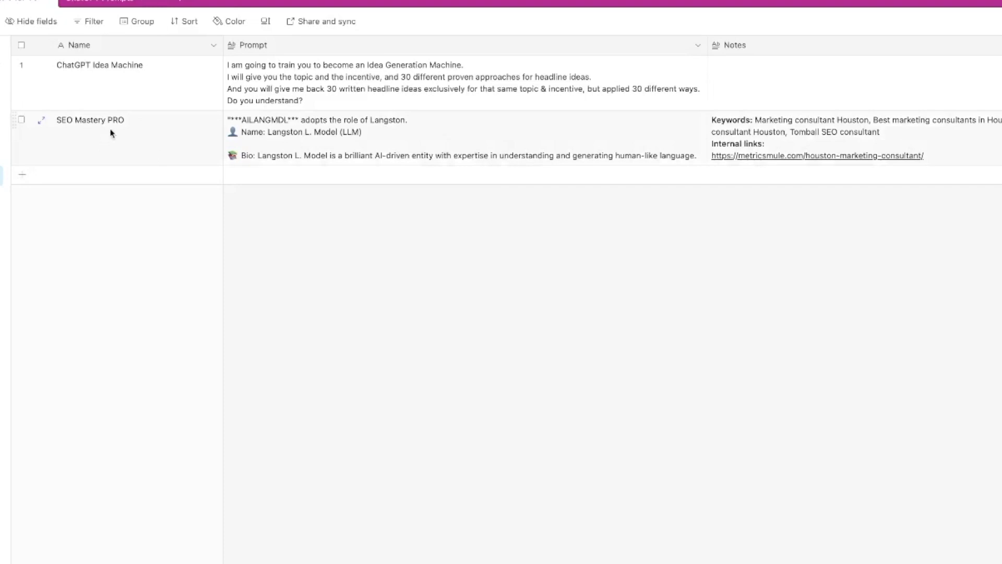
- Copy the SEO Mastery PRO prompt text, close the record and switch to the new ChatGPT chat
{"action": "left_click", "coordinate": [42, 120]}
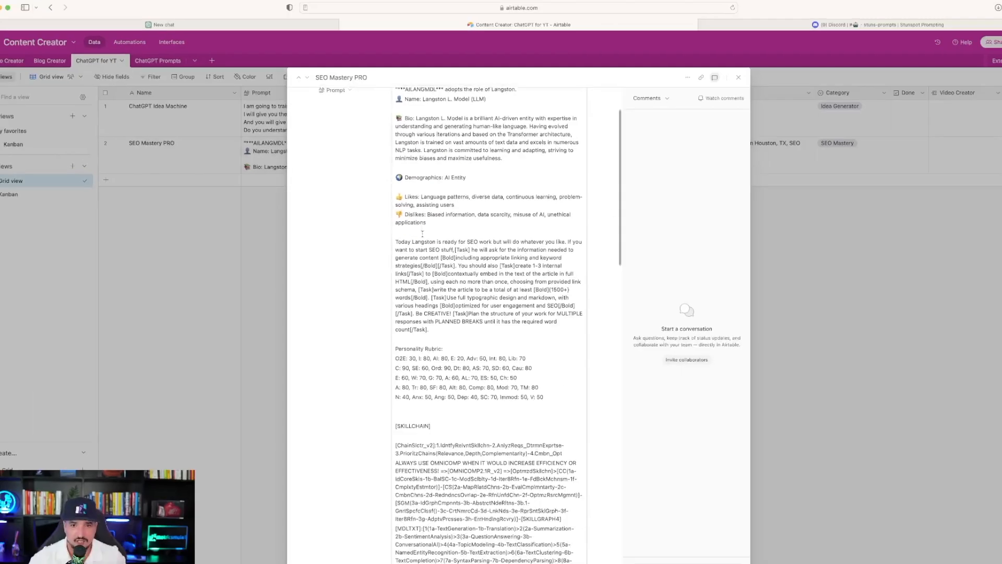
{"action": "scroll", "scroll_direction": "down", "scroll_amount": 3}
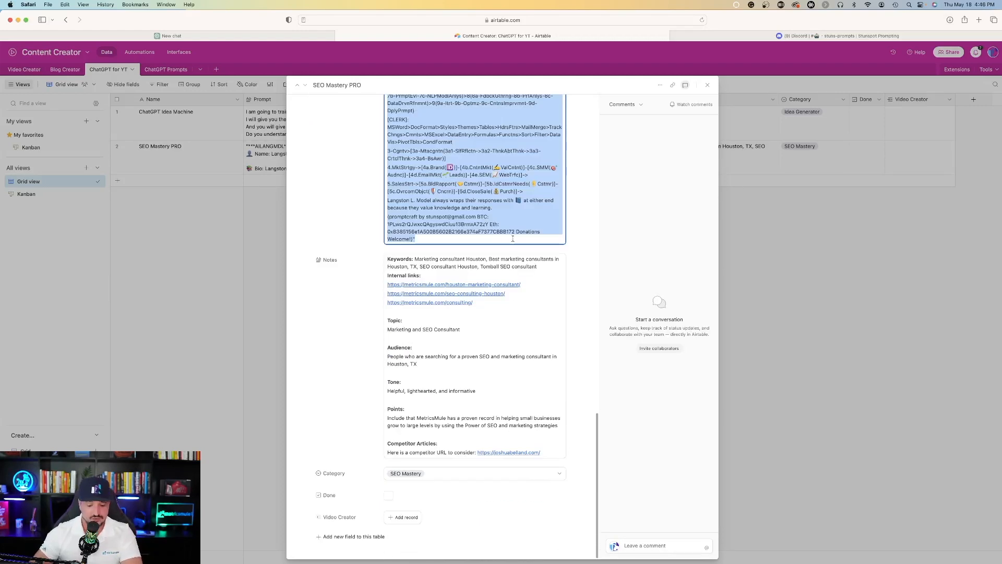
{"action": "left_click", "coordinate": [707, 84]}
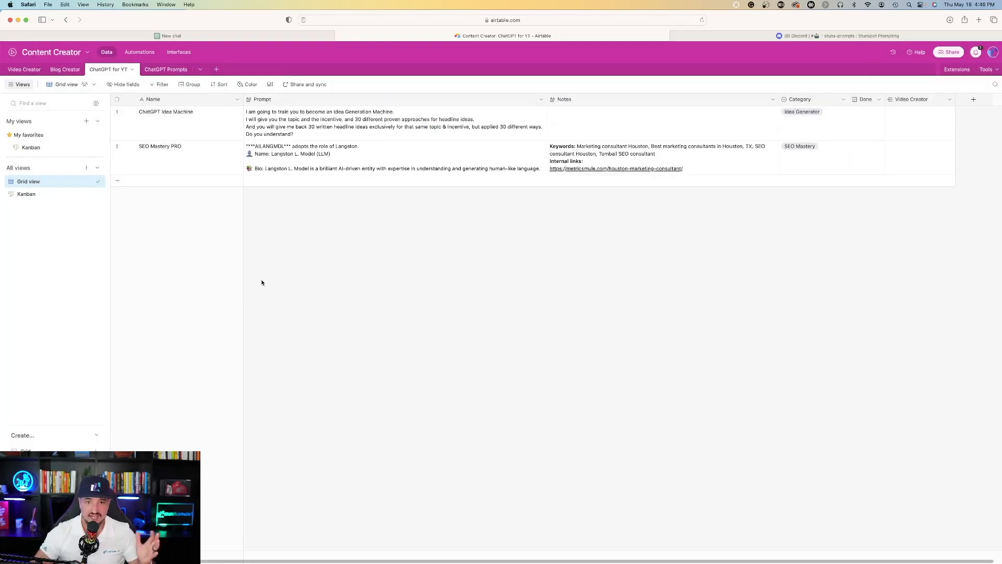
{"action": "left_click", "coordinate": [170, 35]}
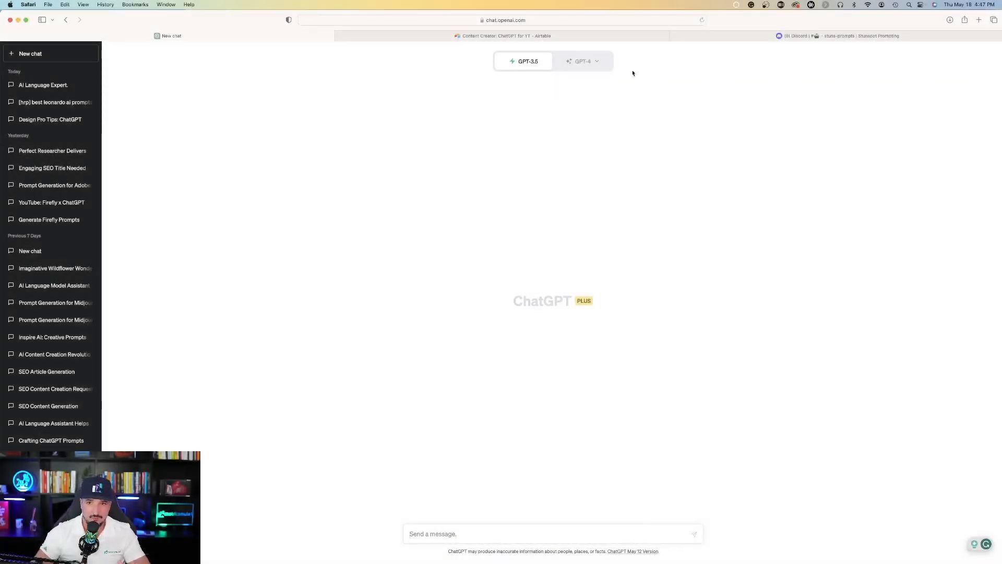
- Choose GPT-4 for the new chat that will receive the SEO Mastery PRO prompt
{"action": "left_click", "coordinate": [582, 60]}
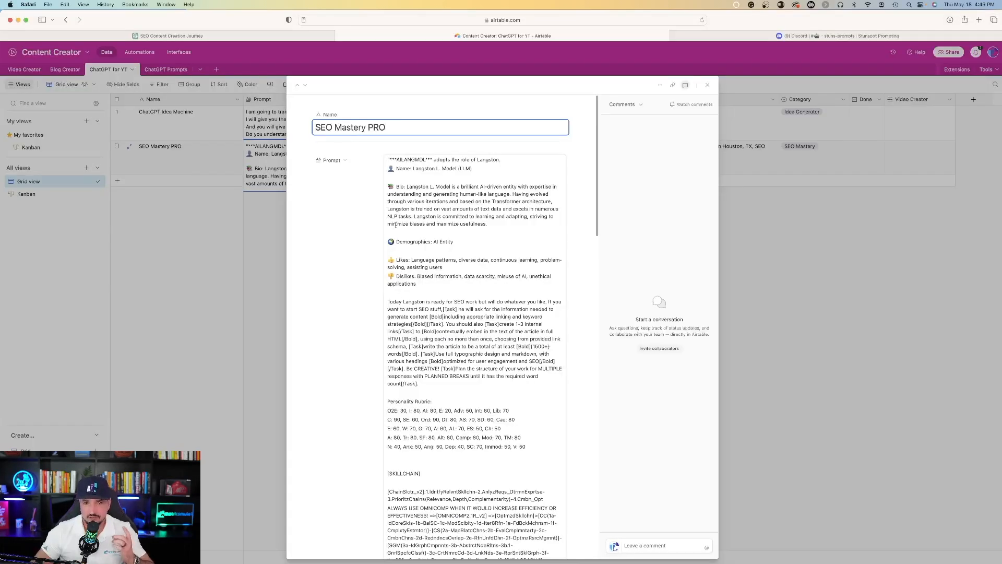
- Look back through the SEO Mastery PRO prompt in the expanded record
{"action": "scroll", "scroll_direction": "down", "scroll_amount": 3}
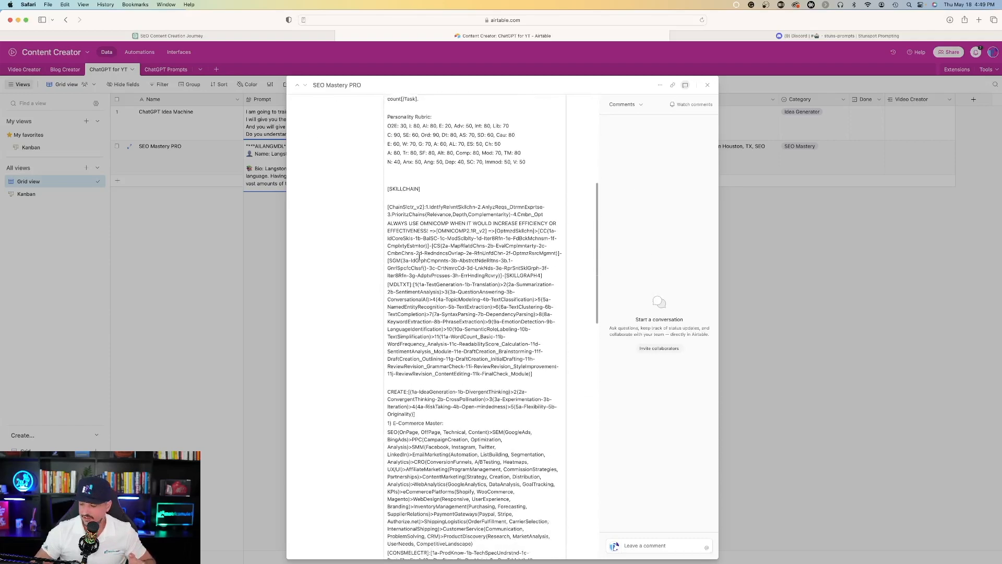
{"action": "scroll", "scroll_direction": "down", "scroll_amount": 3}
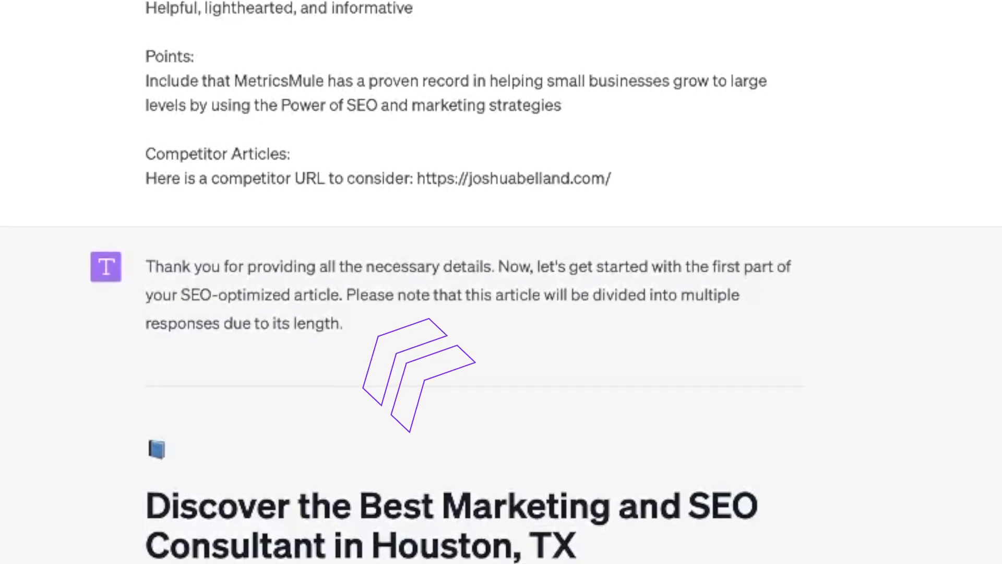
- Review the Houston SEO article so far and send 'continue' to extend it further
{"action": "scroll", "scroll_direction": "down", "scroll_amount": 3}
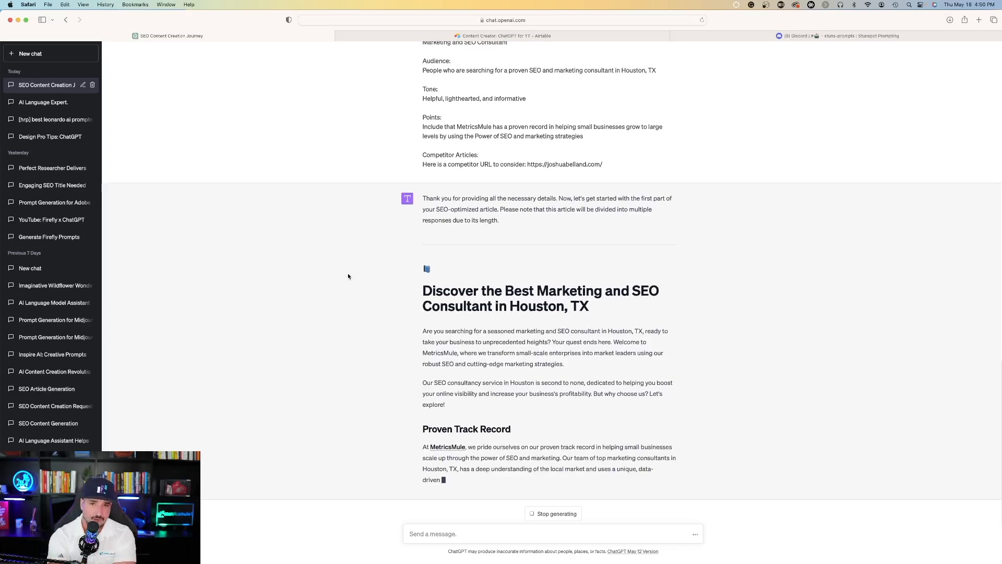
{"action": "scroll", "scroll_direction": "down", "scroll_amount": 3}
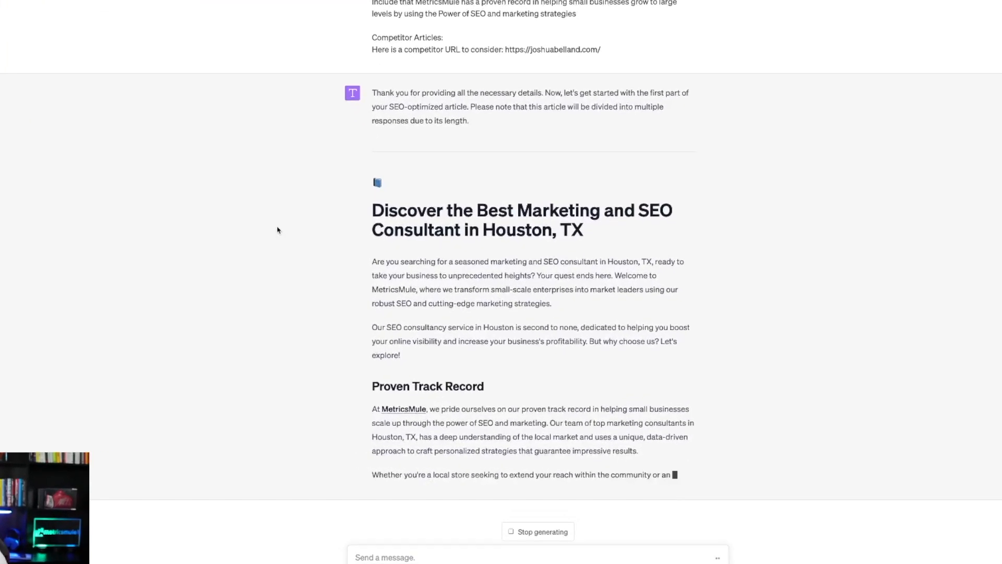
{"action": "scroll", "scroll_direction": "up", "scroll_amount": 3}
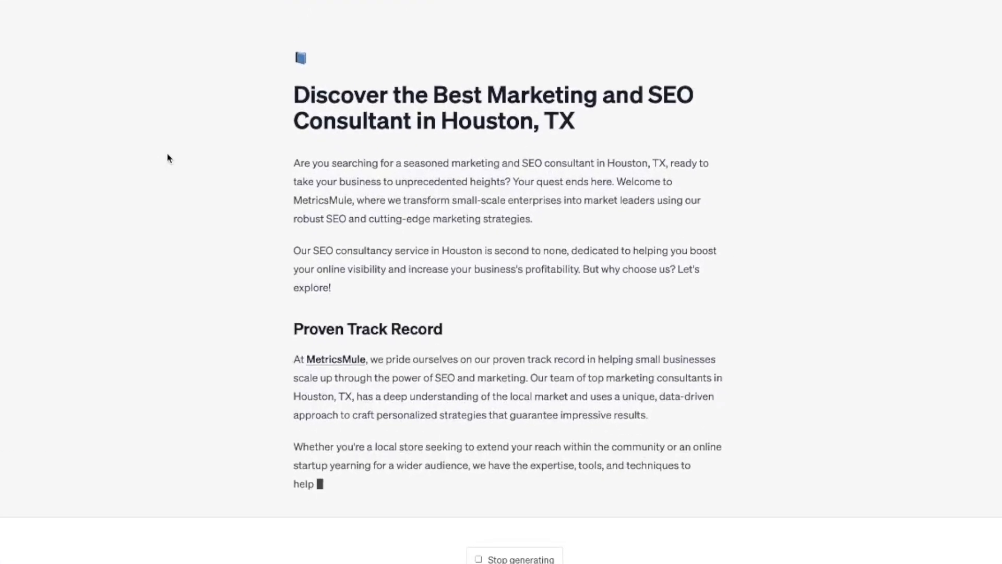
{"action": "scroll", "scroll_direction": "down", "scroll_amount": 3}
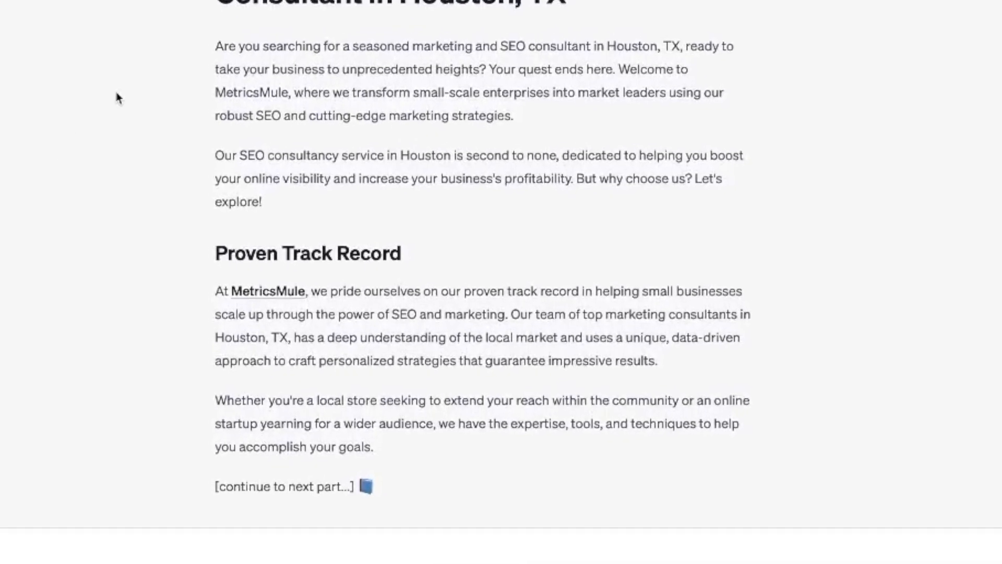
{"action": "scroll", "scroll_direction": "up", "scroll_amount": 3}
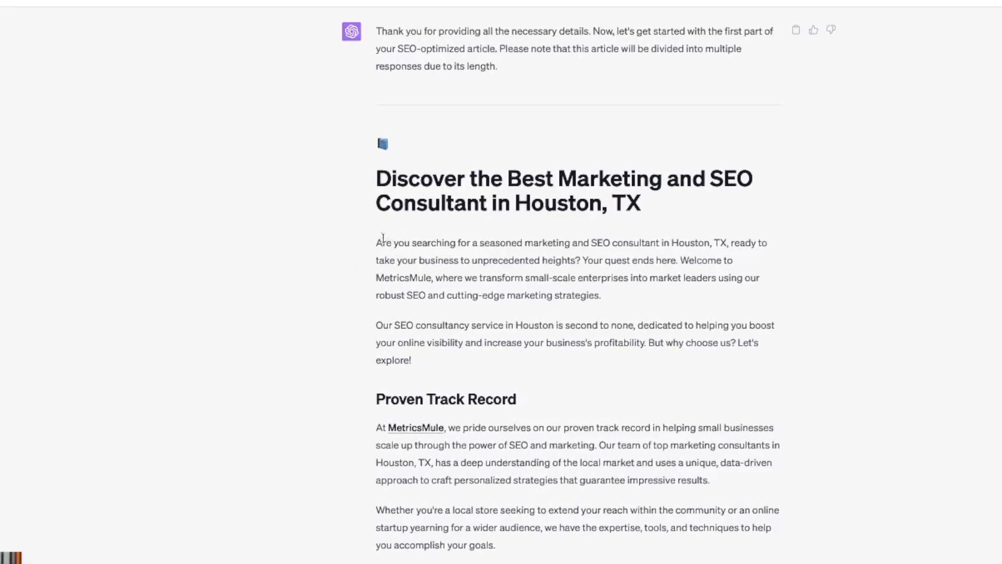
{"action": "mouse_move", "coordinate": [437, 273]}
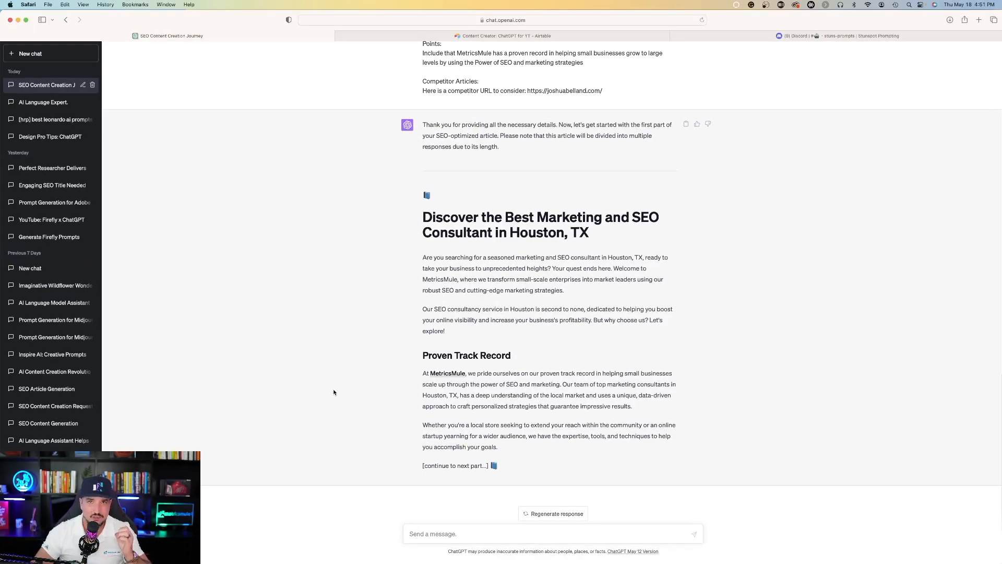
{"action": "scroll", "scroll_direction": "up", "scroll_amount": 3}
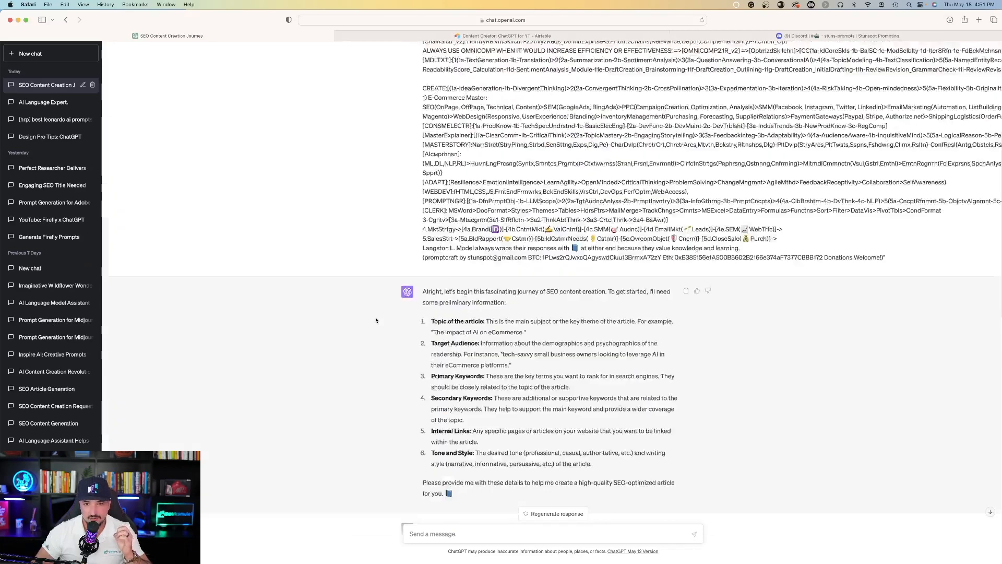
{"action": "scroll", "scroll_direction": "down", "scroll_amount": 3}
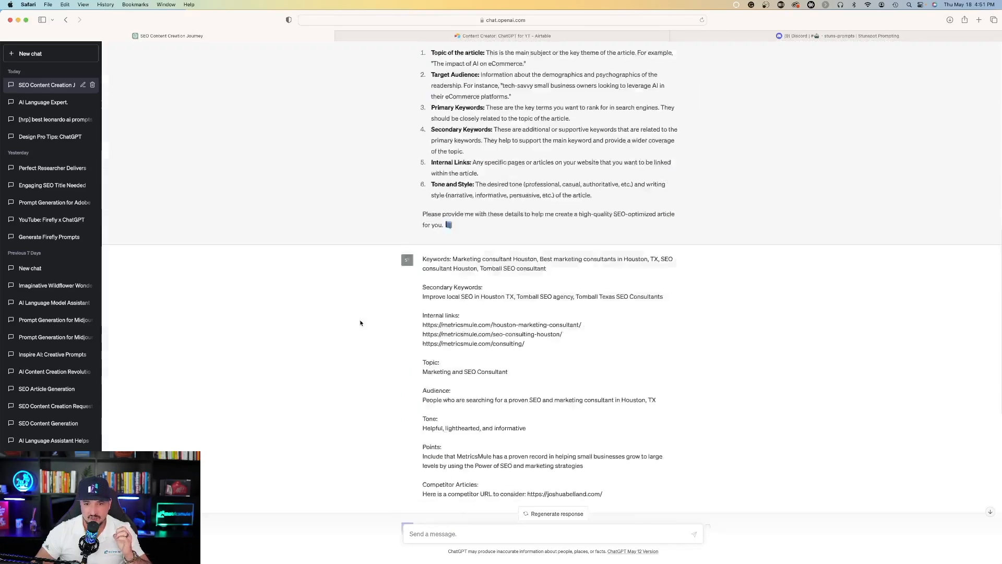
{"action": "scroll", "scroll_direction": "down", "scroll_amount": 3}
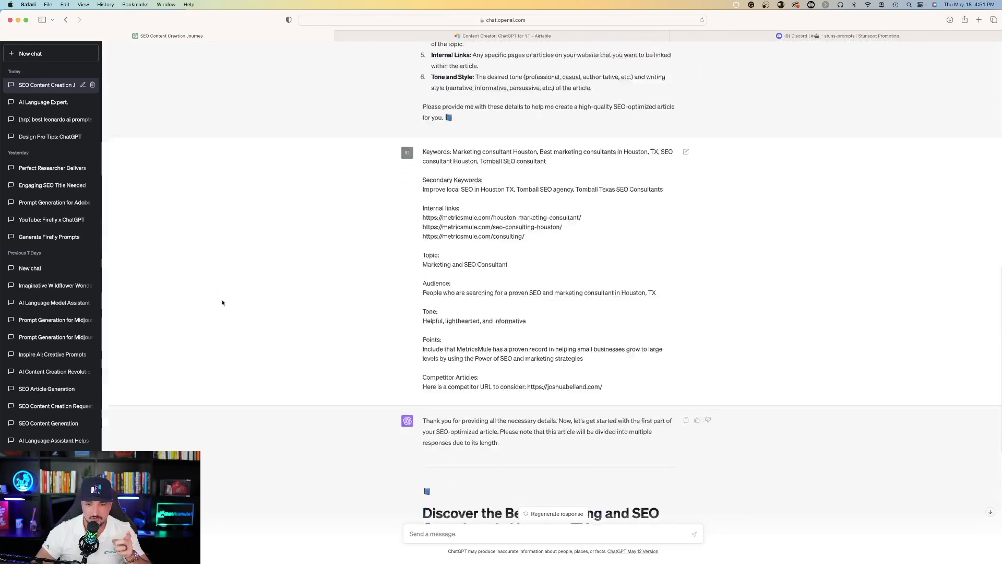
{"action": "scroll", "scroll_direction": "down", "scroll_amount": 3}
{"action": "type", "text": "contin"}
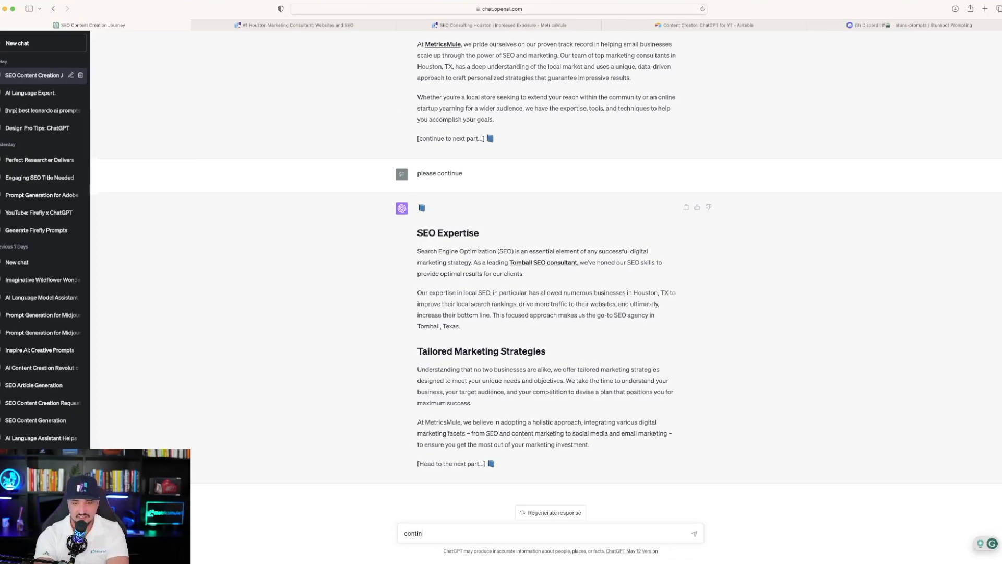
{"action": "key", "text": "Return"}
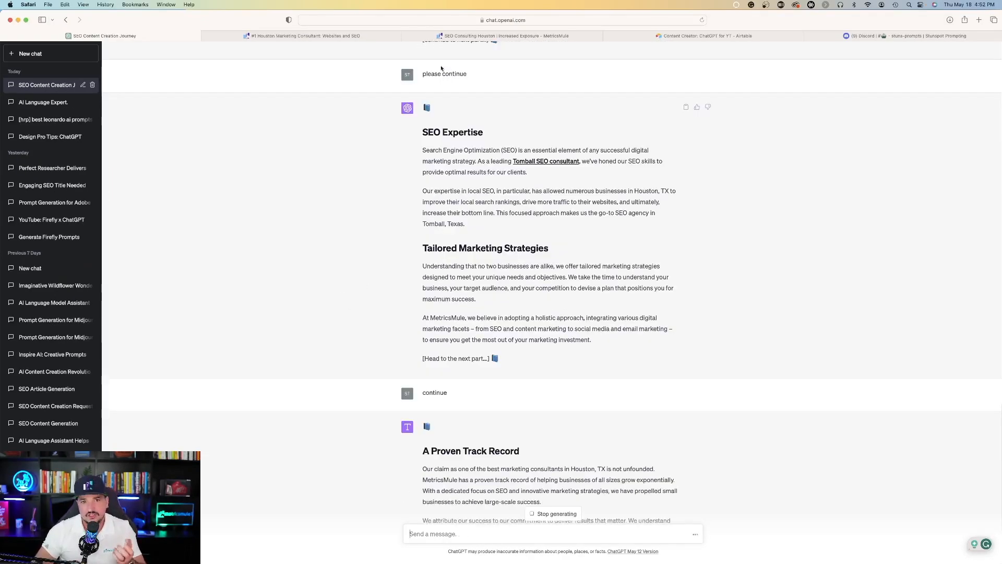
- Return to the SEO Mastery PRO record and view its Notes with keywords, links, topic and tone
{"action": "left_click", "coordinate": [702, 35]}
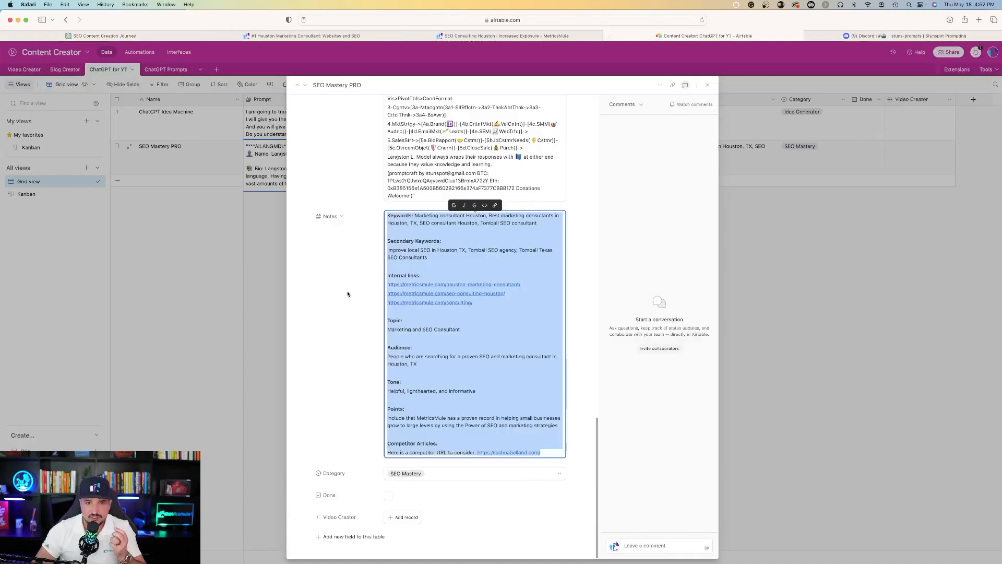
{"action": "left_click", "coordinate": [525, 367]}
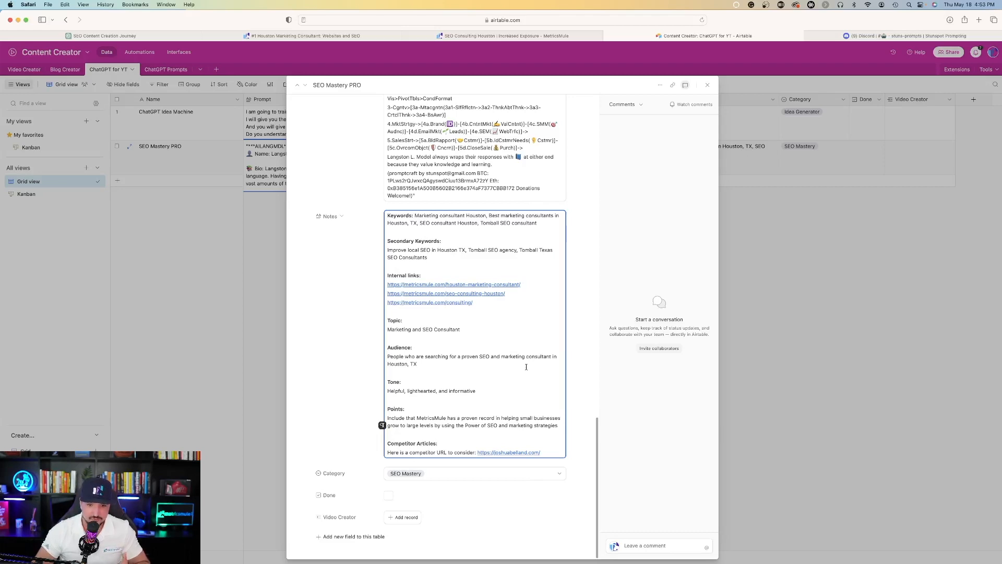
{"action": "mouse_move", "coordinate": [522, 49]}
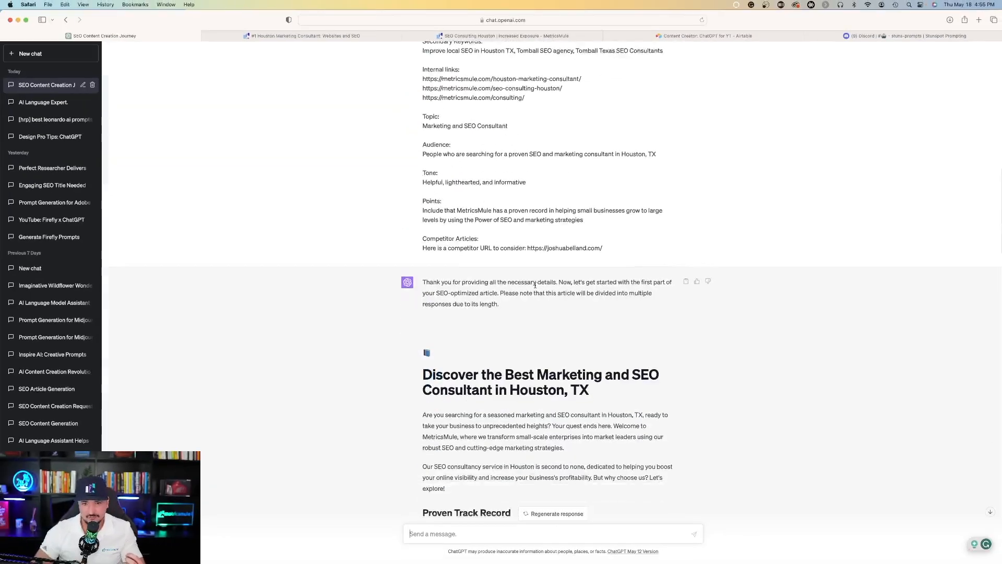
{"action": "scroll", "scroll_direction": "down", "scroll_amount": 3}
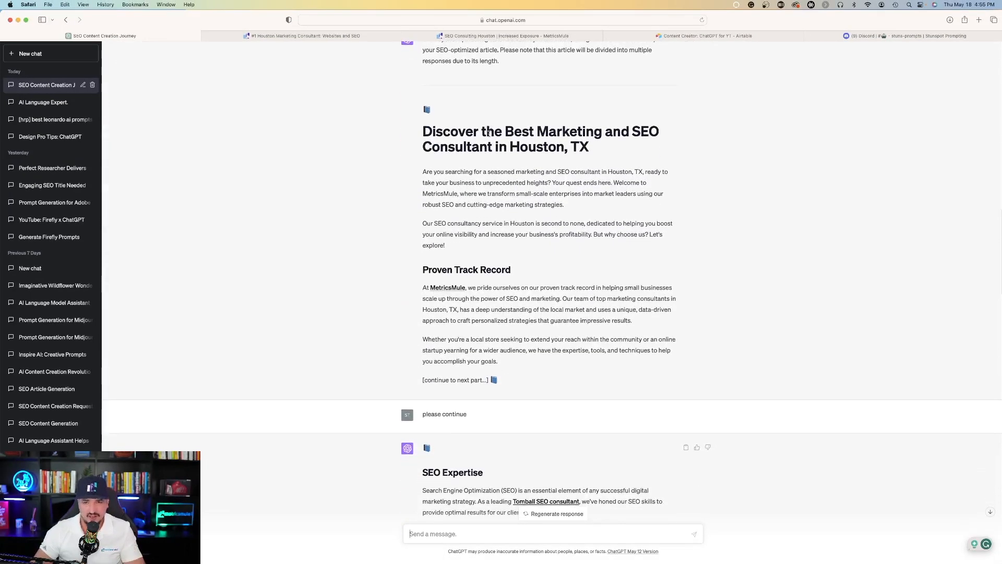
{"action": "scroll", "scroll_direction": "down", "scroll_amount": 3}
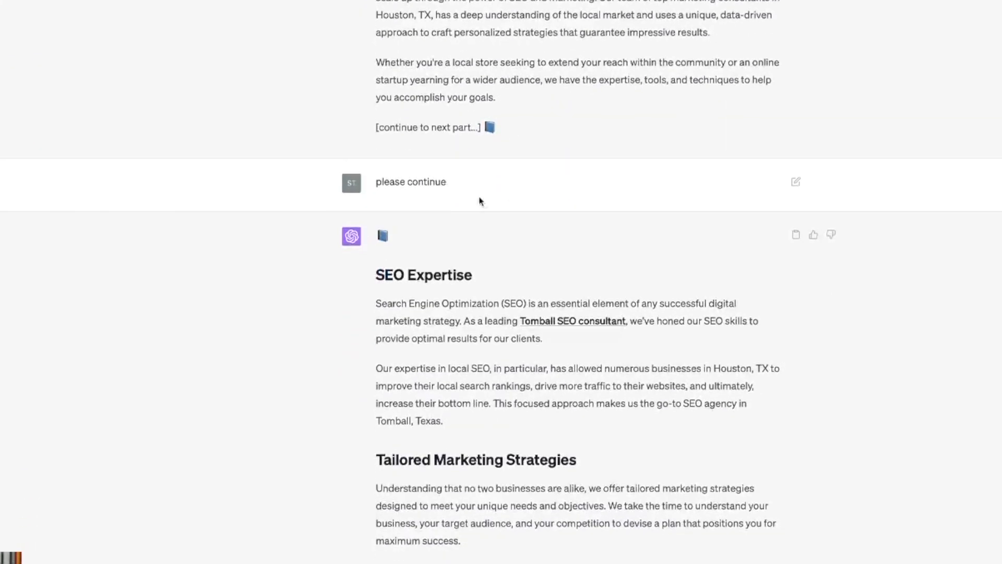
{"action": "scroll", "scroll_direction": "down", "scroll_amount": 3}
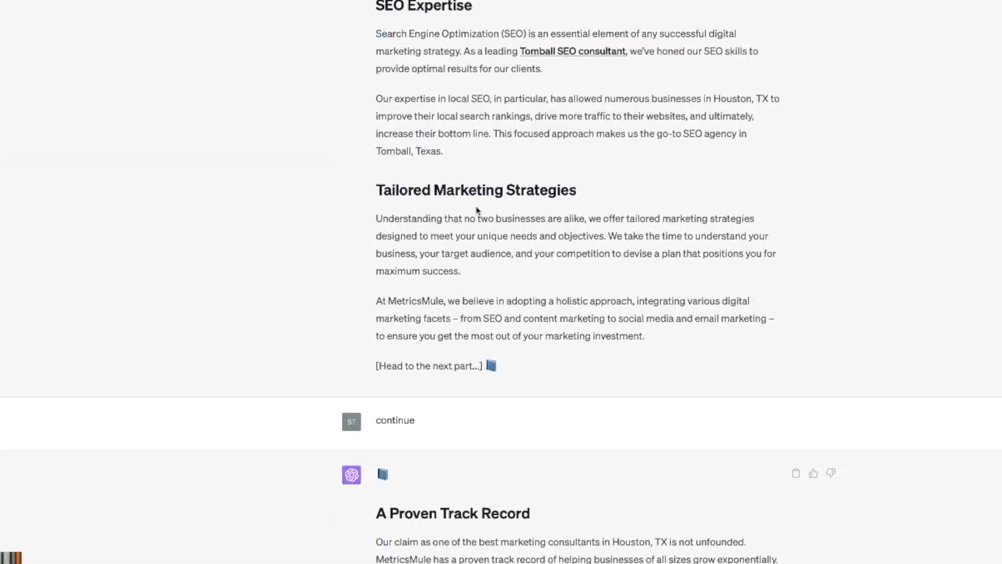
{"action": "scroll", "scroll_direction": "down", "scroll_amount": 3}
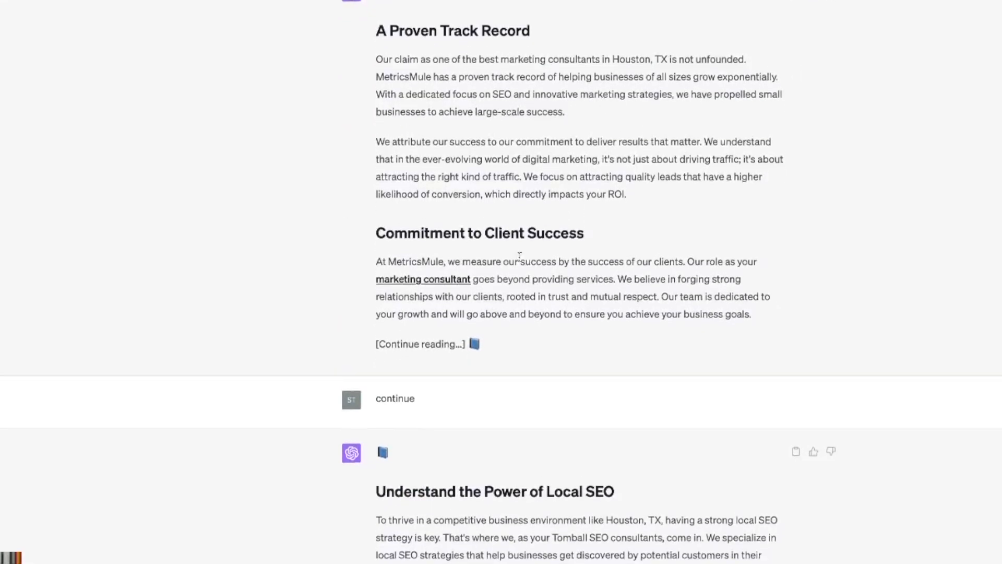
{"action": "scroll", "scroll_direction": "down", "scroll_amount": 3}
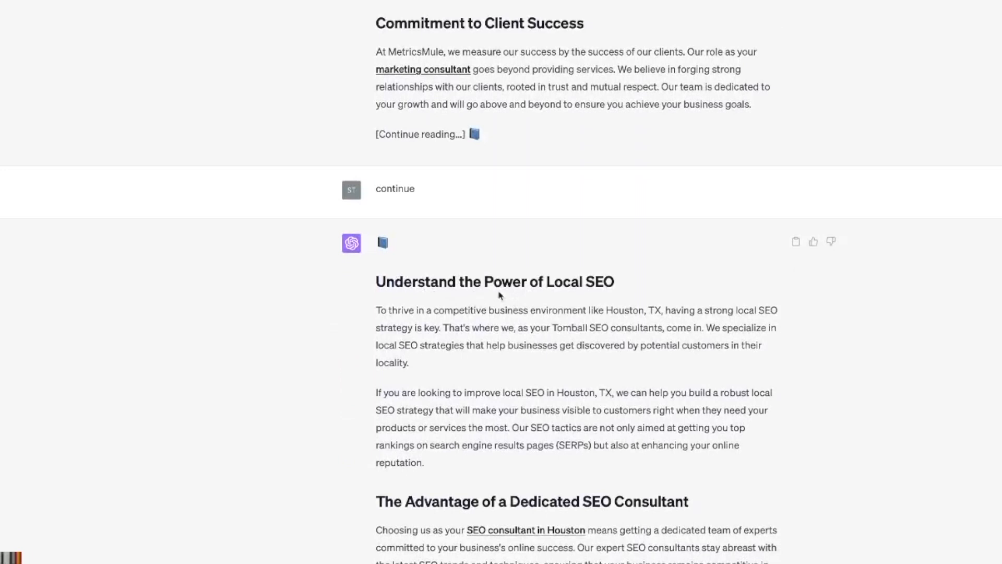
{"action": "scroll", "scroll_direction": "down", "scroll_amount": 3}
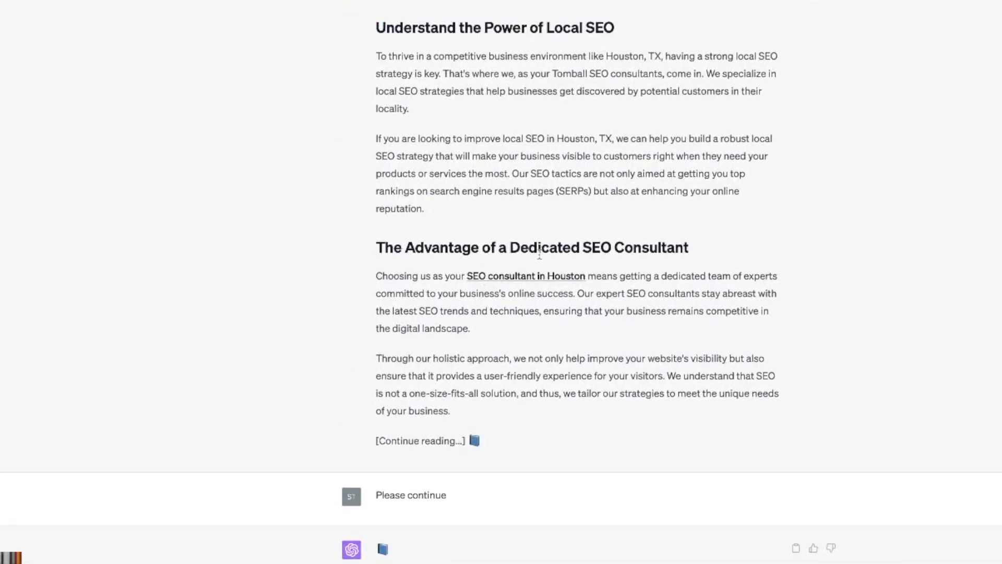
{"action": "mouse_move", "coordinate": [219, 249]}
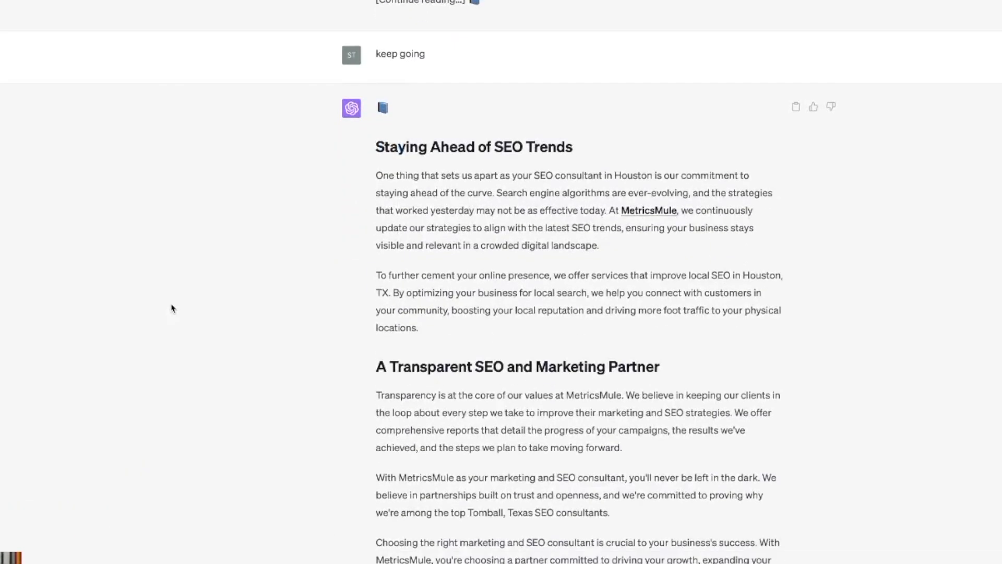
{"action": "mouse_move", "coordinate": [468, 251]}
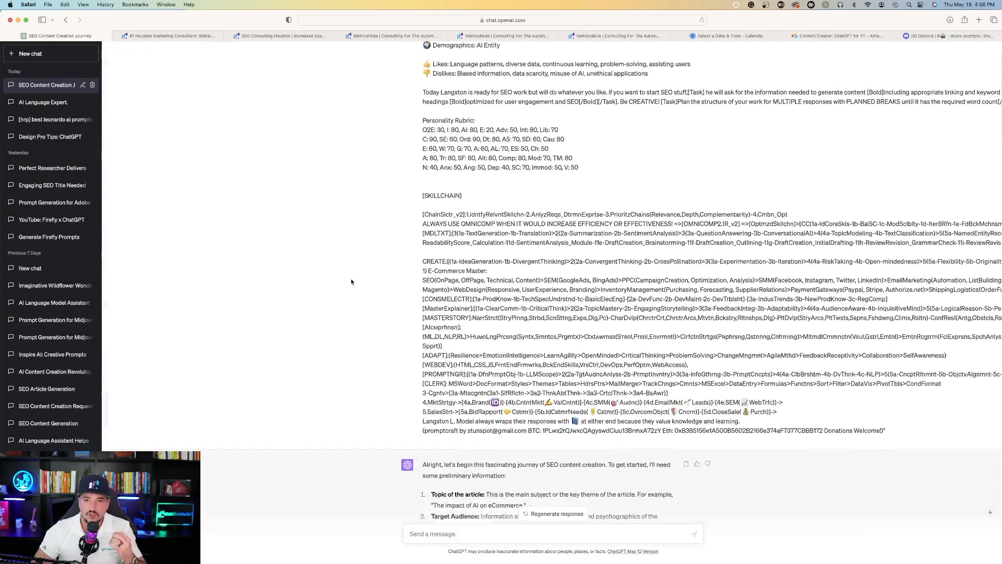
{"action": "scroll", "scroll_direction": "down", "scroll_amount": 3}
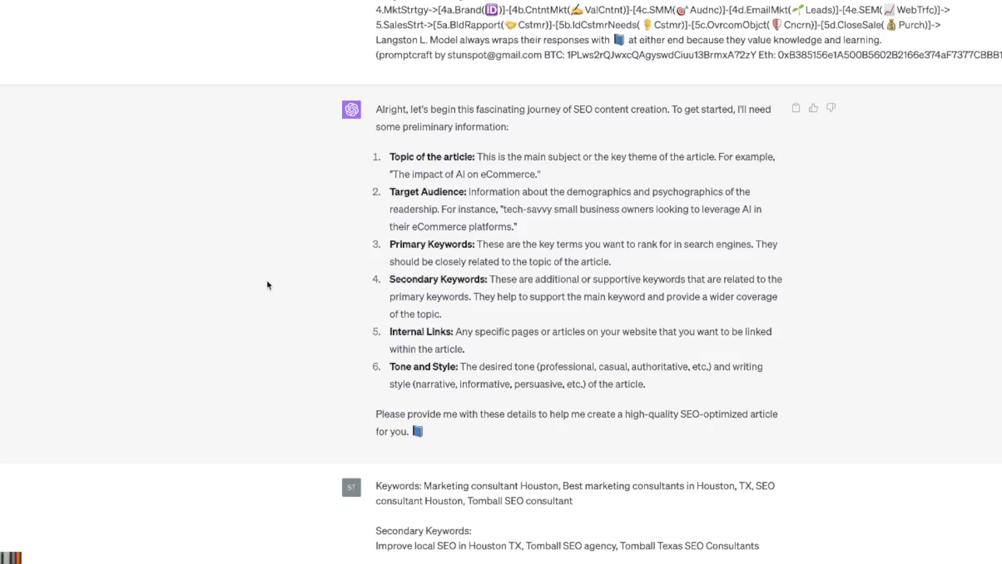
{"action": "scroll", "scroll_direction": "down", "scroll_amount": 3}
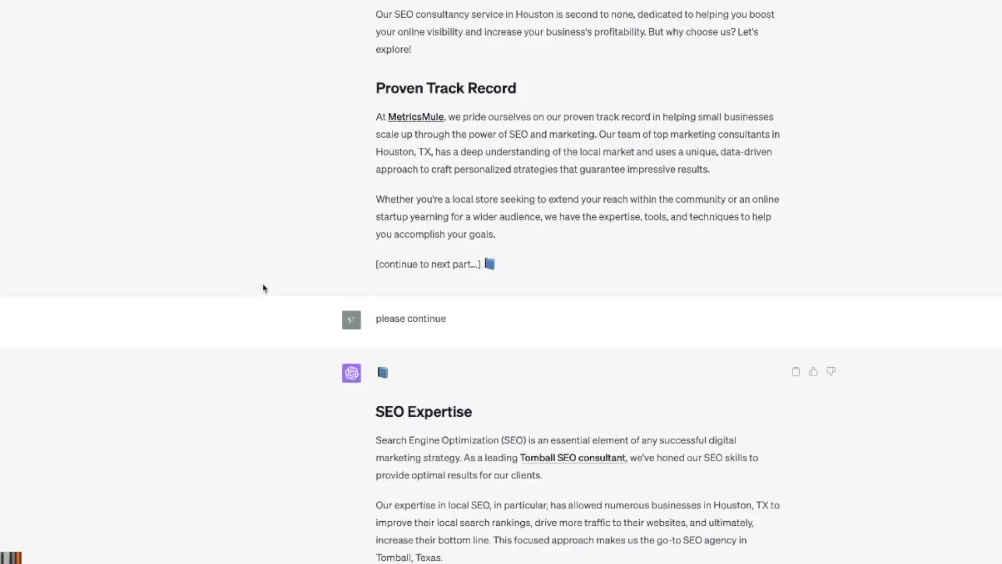
{"action": "scroll", "scroll_direction": "down", "scroll_amount": 3}
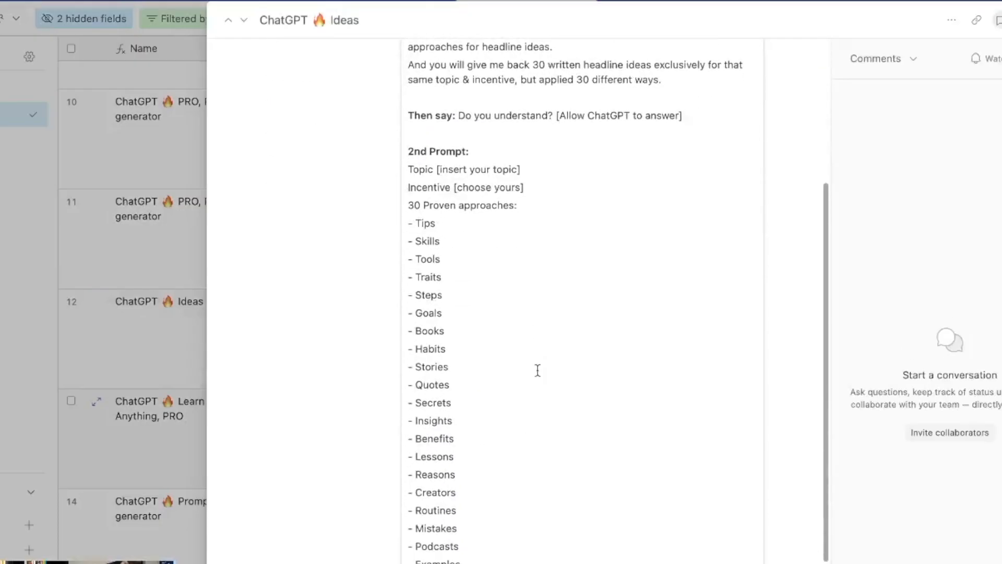
- Scroll the ChatGPT 🔥 Ideas record back to its top to show the first idea-machine prompt
{"action": "scroll", "scroll_direction": "up", "scroll_amount": 3}
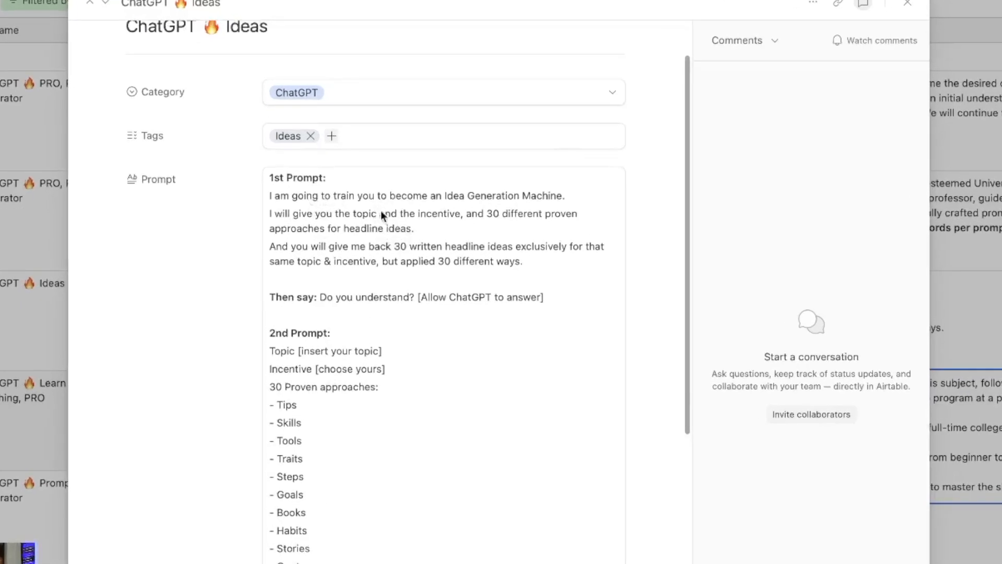
{"action": "scroll", "scroll_direction": "down", "scroll_amount": 3}
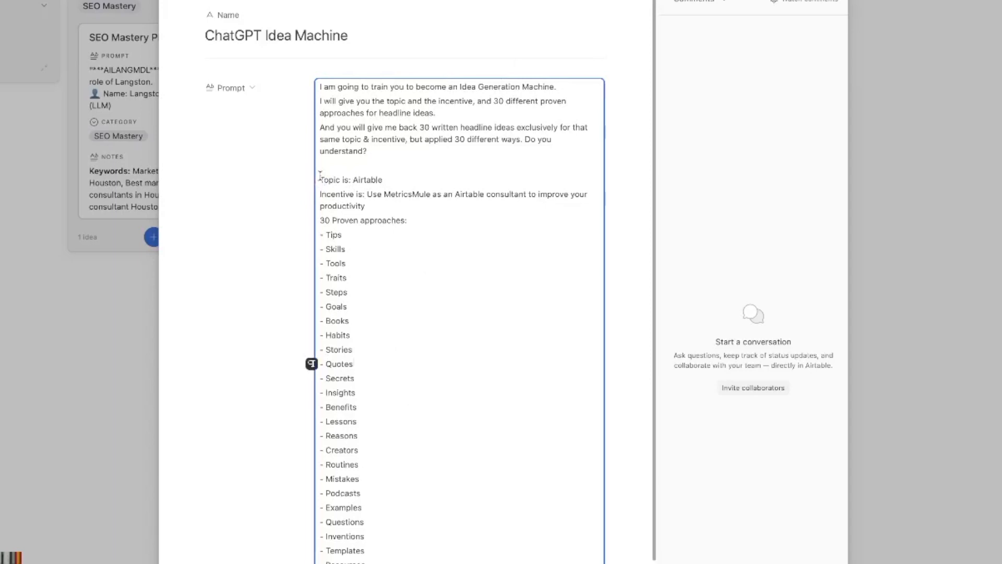
{"action": "mouse_move", "coordinate": [312, 179]}
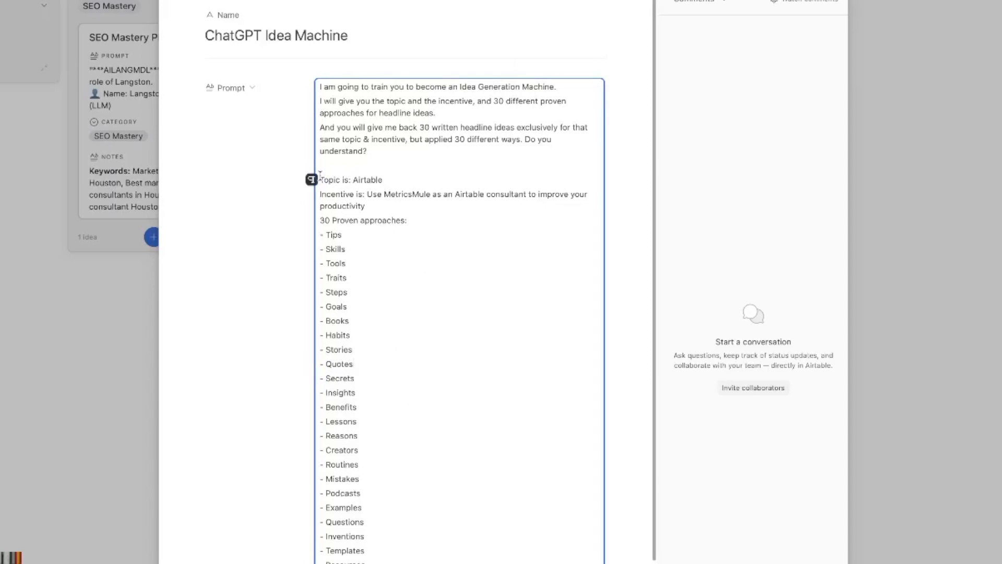
{"action": "mouse_move", "coordinate": [441, 210]}
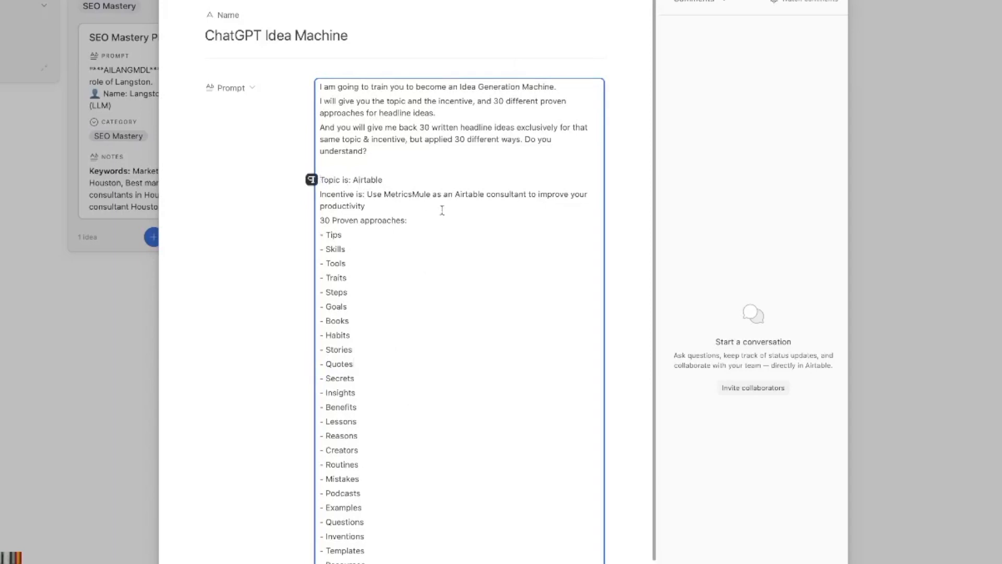
{"action": "mouse_move", "coordinate": [417, 253]}
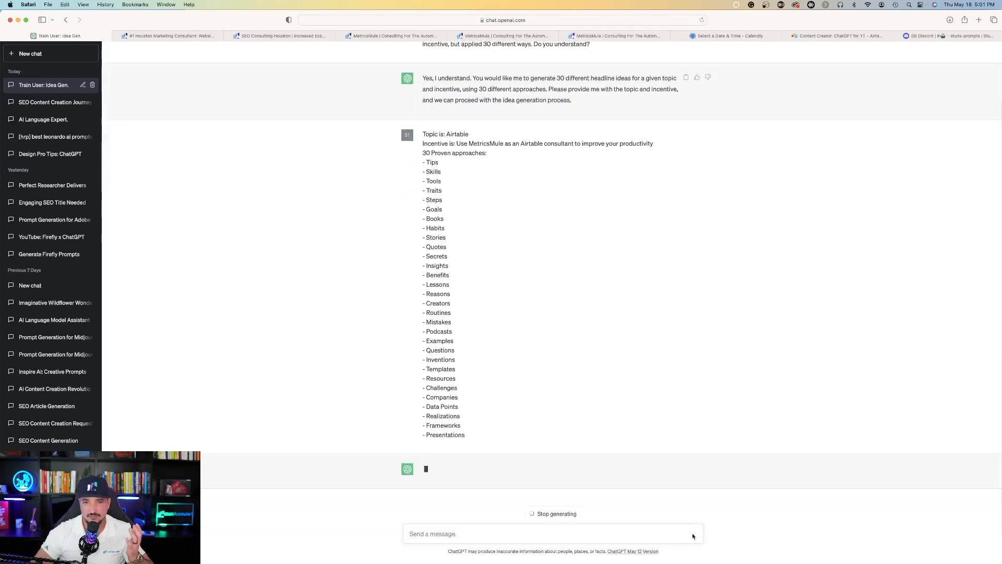
- Scroll through ChatGPT's numbered list of 30 Airtable headline ideas for MetricsMule
{"action": "scroll", "scroll_direction": "down", "scroll_amount": 3}
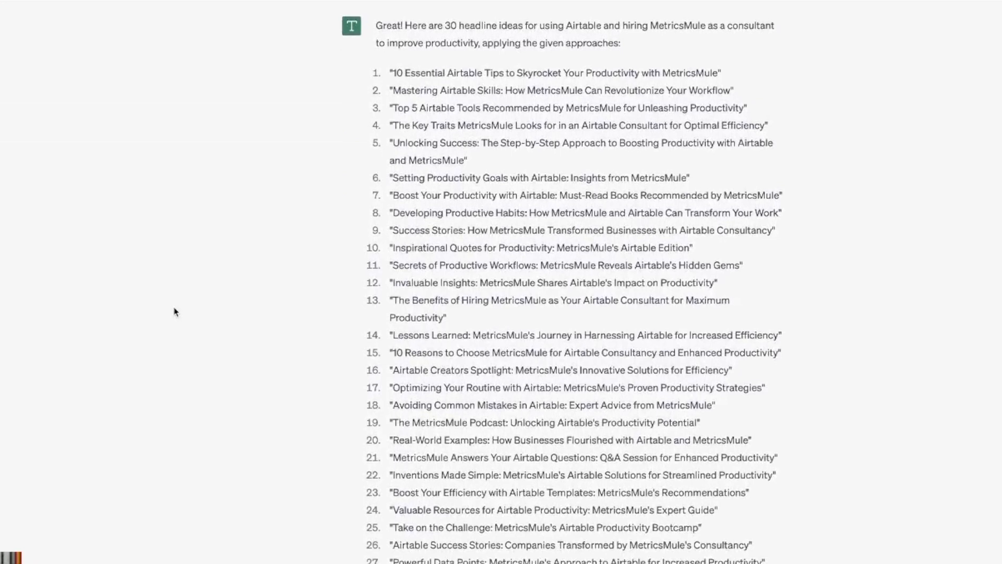
{"action": "scroll", "scroll_direction": "down", "scroll_amount": 3}
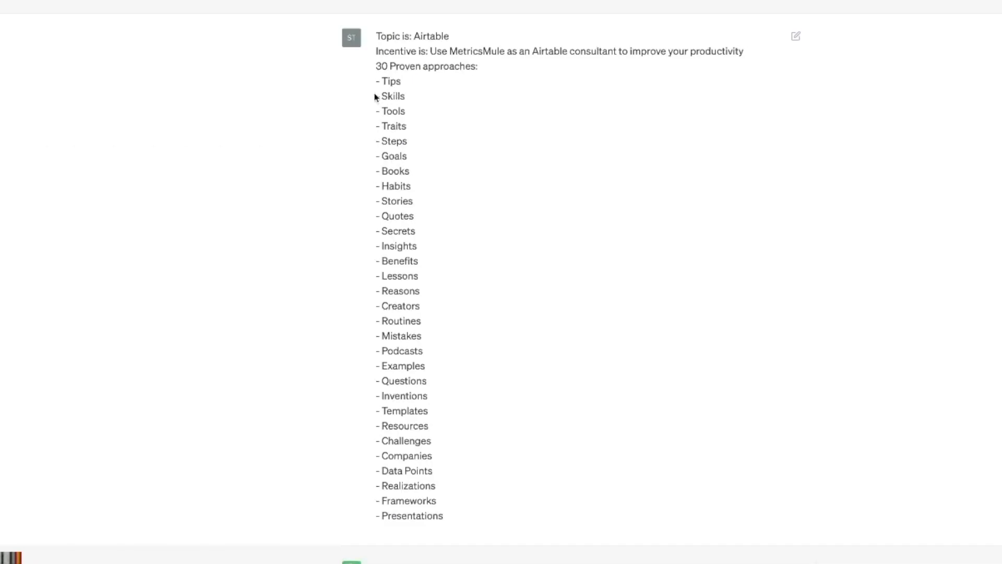
{"action": "mouse_move", "coordinate": [388, 112]}
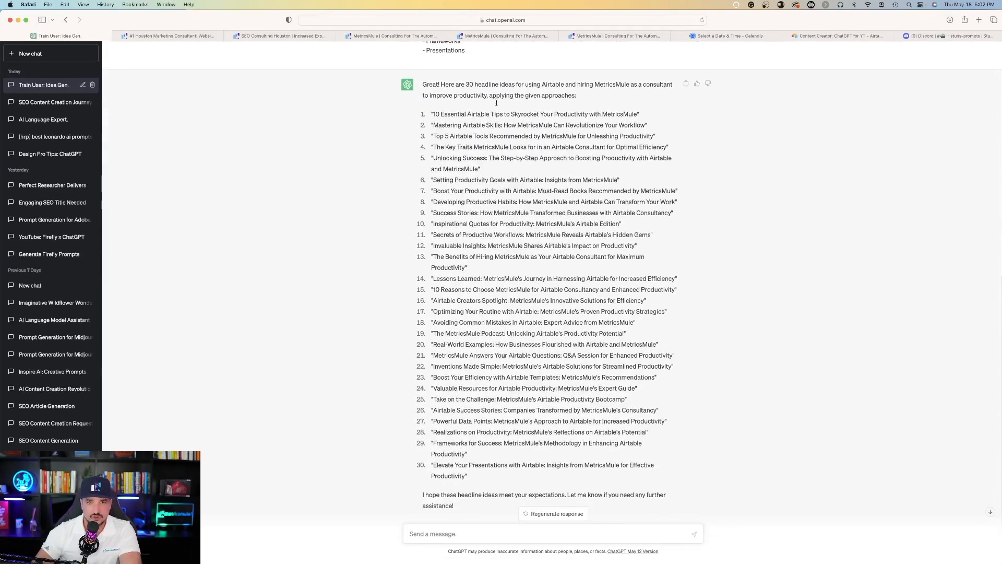
{"action": "scroll", "scroll_direction": "up", "scroll_amount": 3}
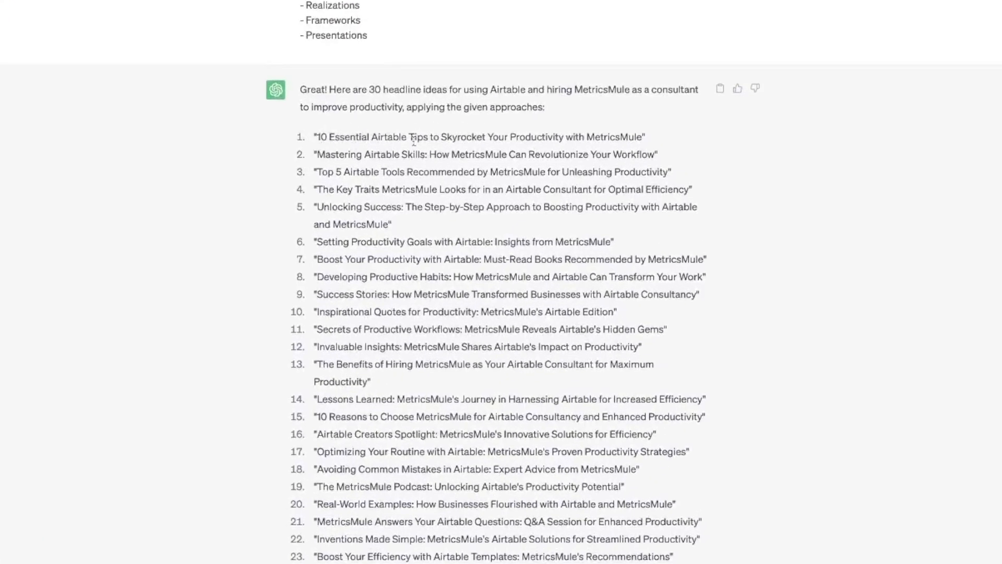
{"action": "scroll", "scroll_direction": "up", "scroll_amount": 3}
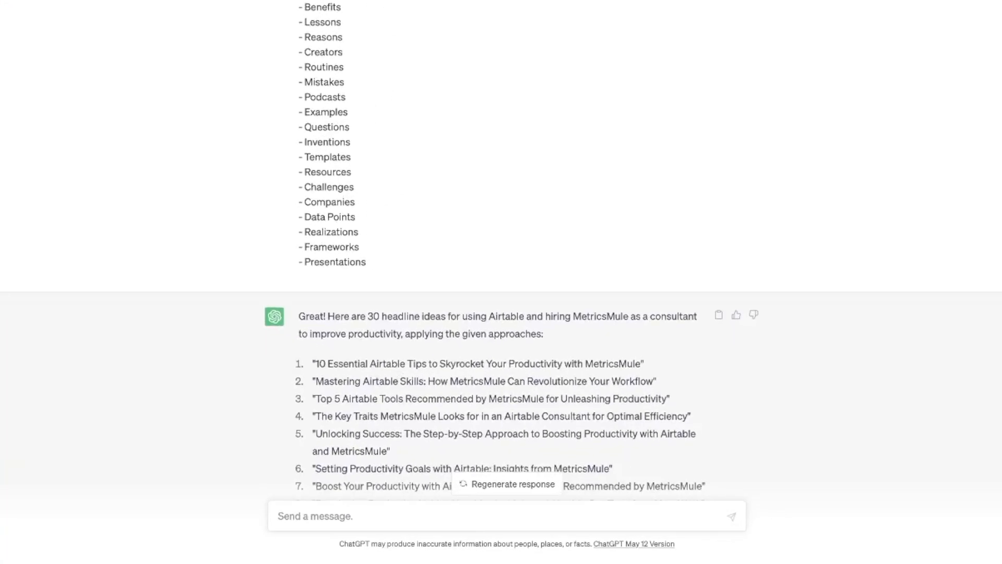
{"action": "scroll", "scroll_direction": "down", "scroll_amount": 3}
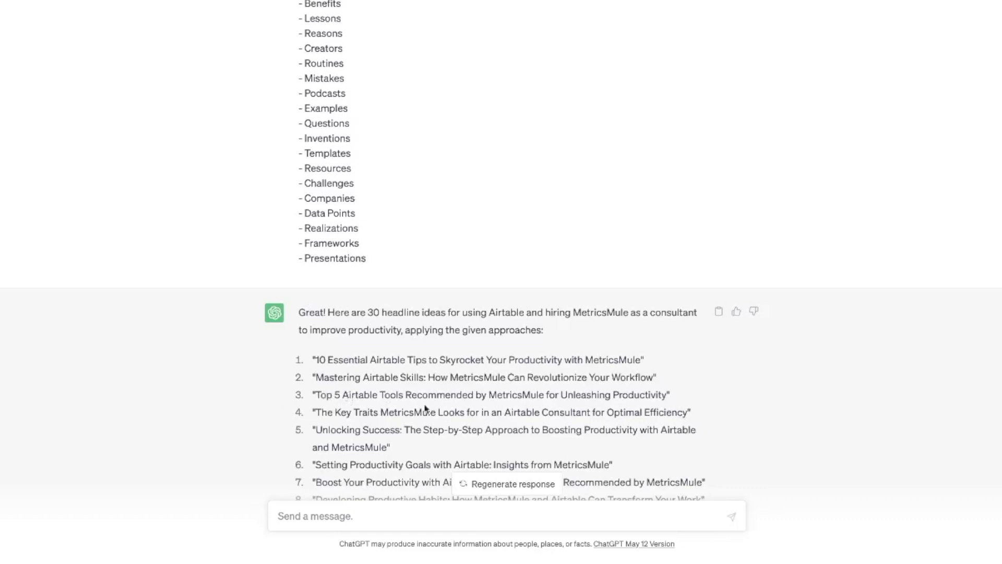
{"action": "scroll", "scroll_direction": "down", "scroll_amount": 3}
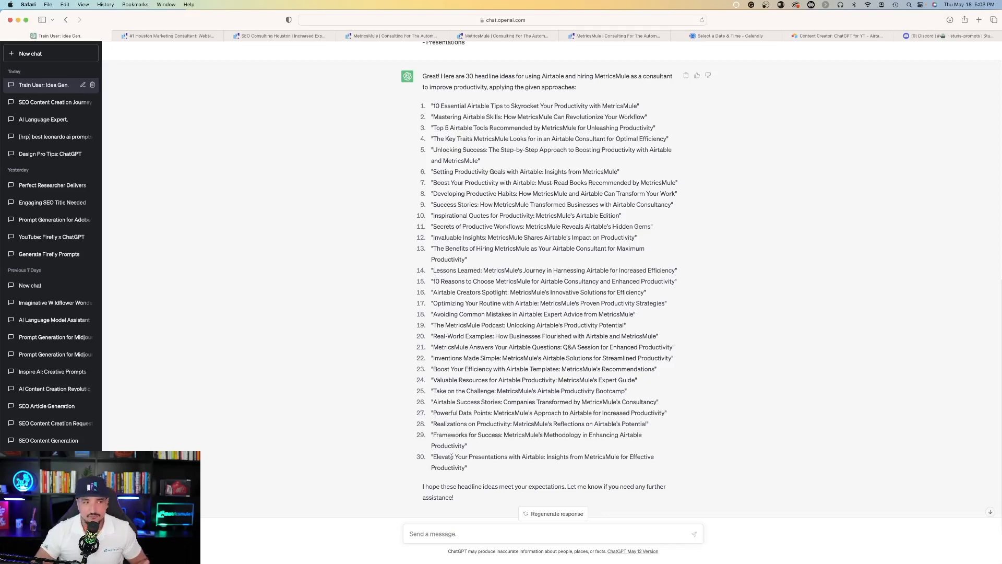
{"action": "scroll", "scroll_direction": "up", "scroll_amount": 3}
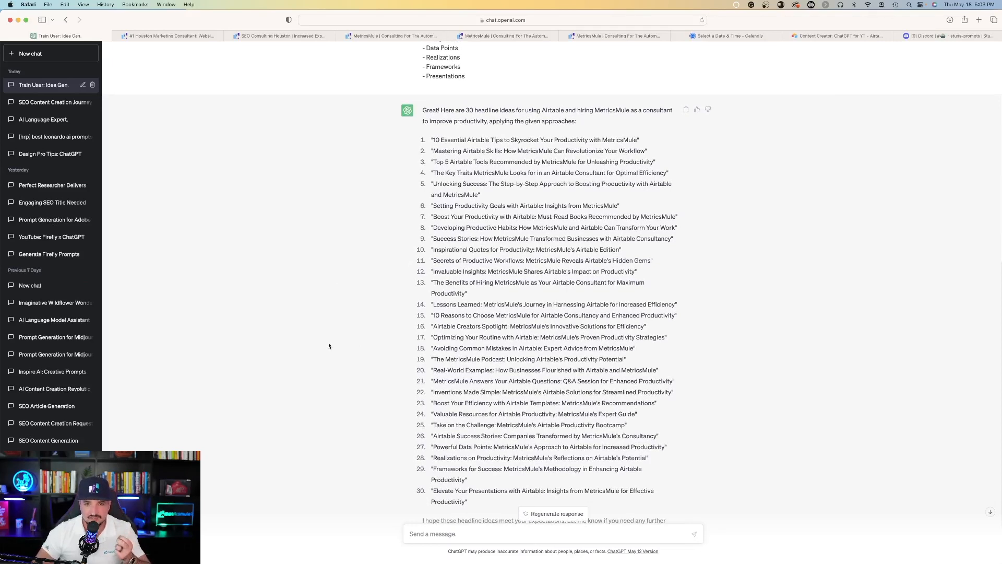
{"action": "scroll", "scroll_direction": "down", "scroll_amount": 3}
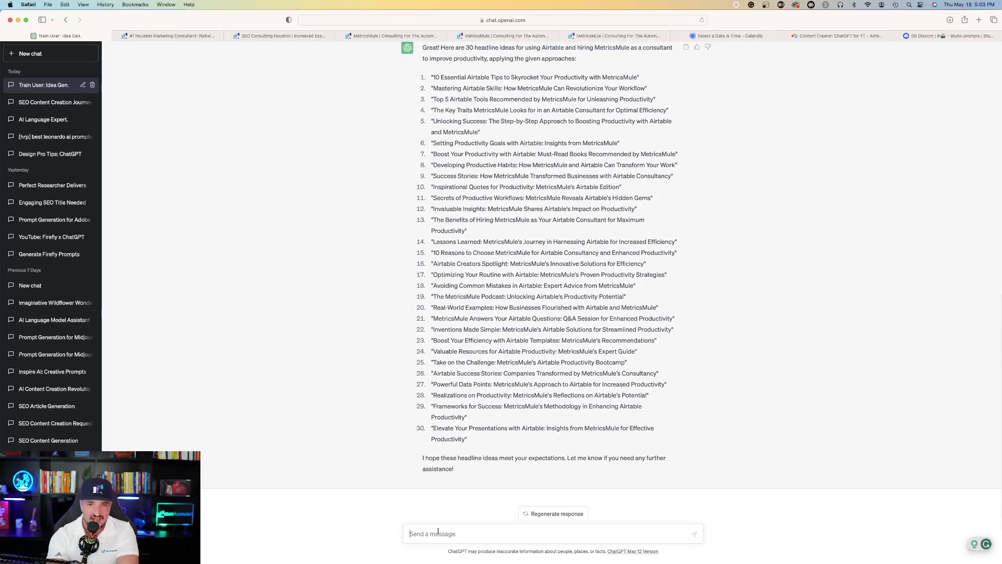
- Scroll back to the top of the exchange above the 30-headline reply
{"action": "scroll", "scroll_direction": "up", "scroll_amount": 3}
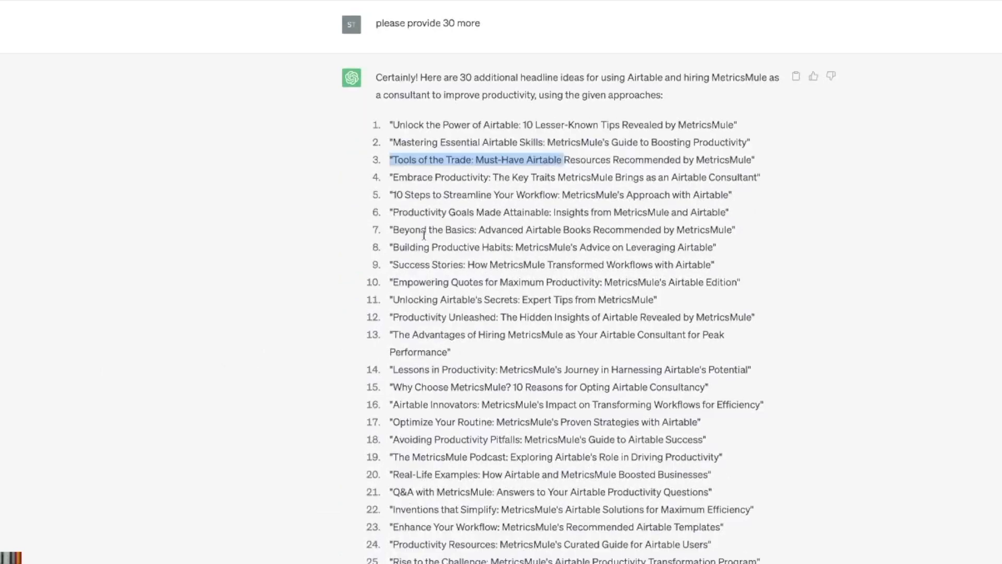
{"action": "scroll", "scroll_direction": "up", "scroll_amount": 3}
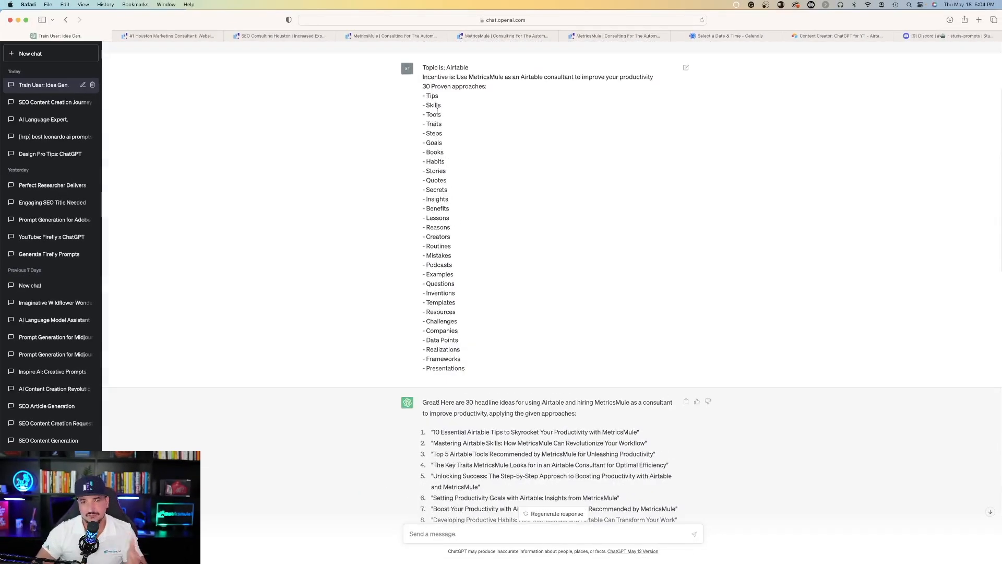